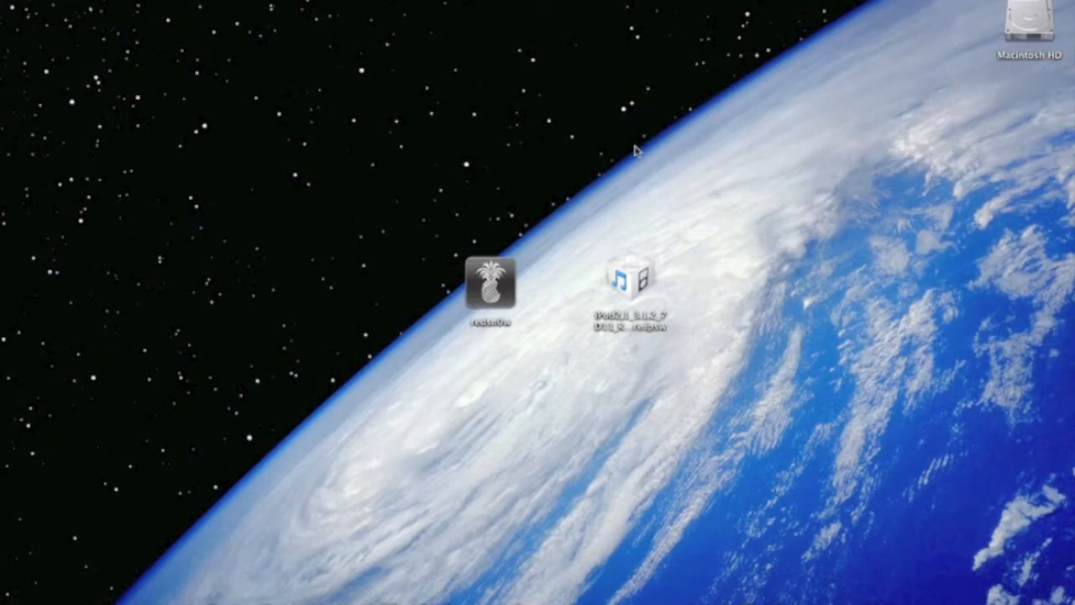
{"action": "mouse_move", "coordinate": [322, 311]}
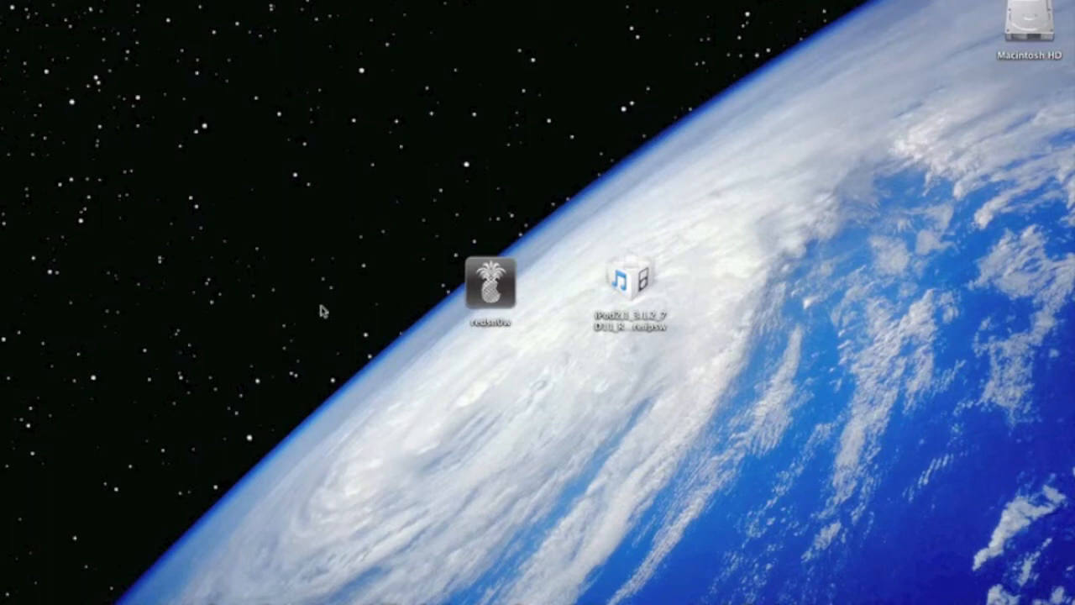
{"action": "mouse_move", "coordinate": [484, 118]}
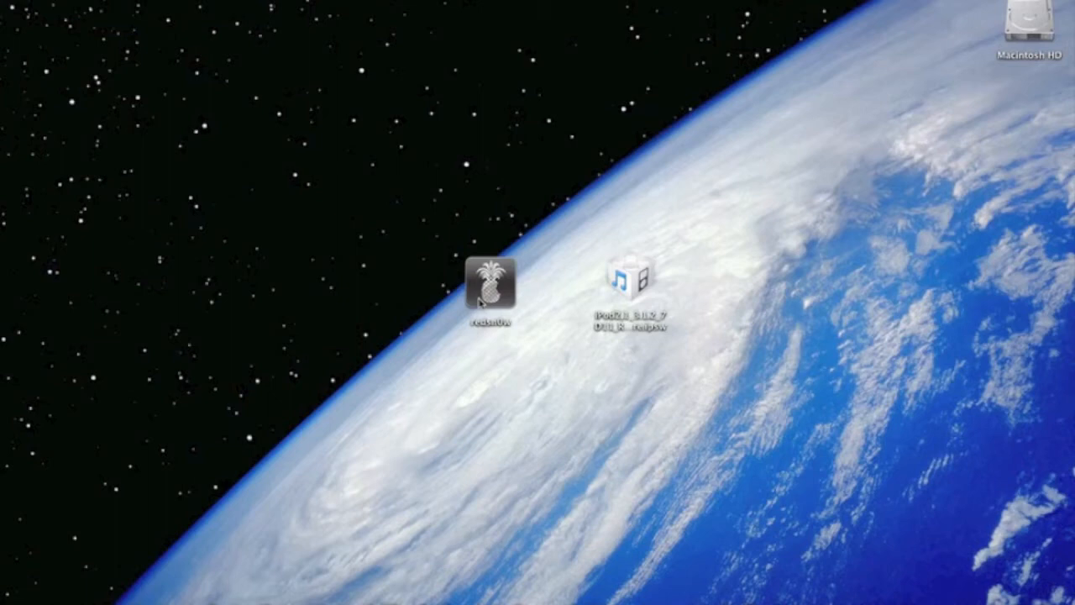
Launch redsn0w, load the iPod touch IPSW, answer the model prompt, and keep Install Cydia.
{"action": "double_click", "coordinate": [489, 284]}
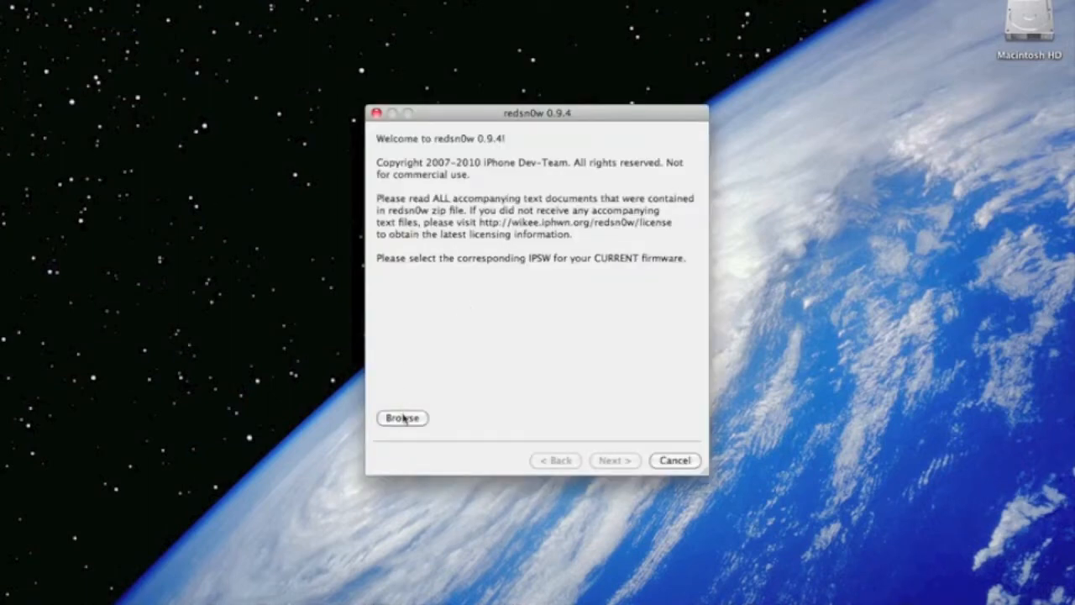
{"action": "left_click", "coordinate": [402, 418]}
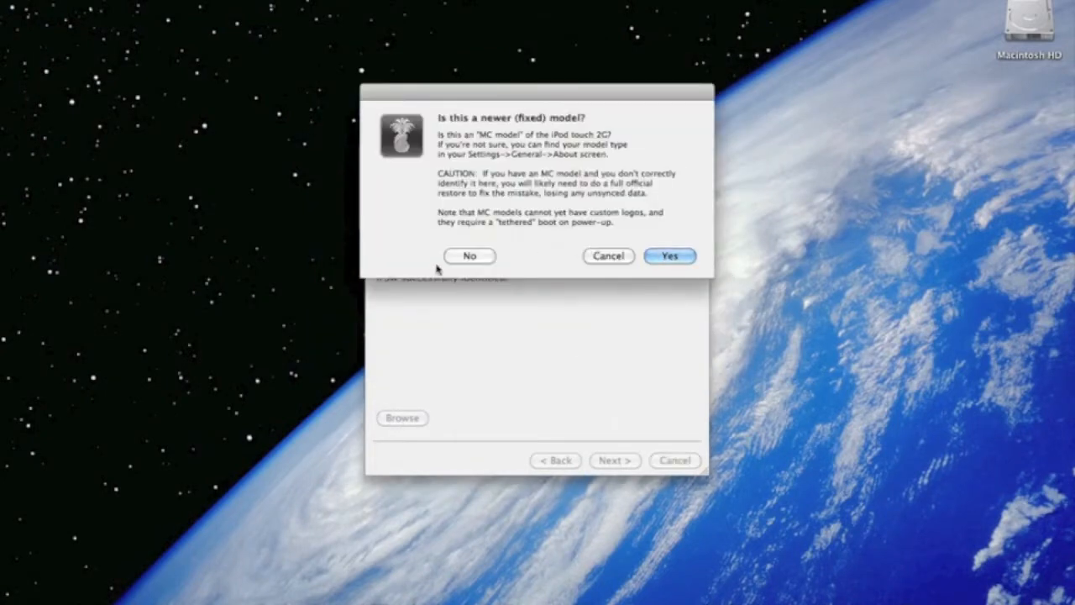
{"action": "left_click", "coordinate": [669, 255]}
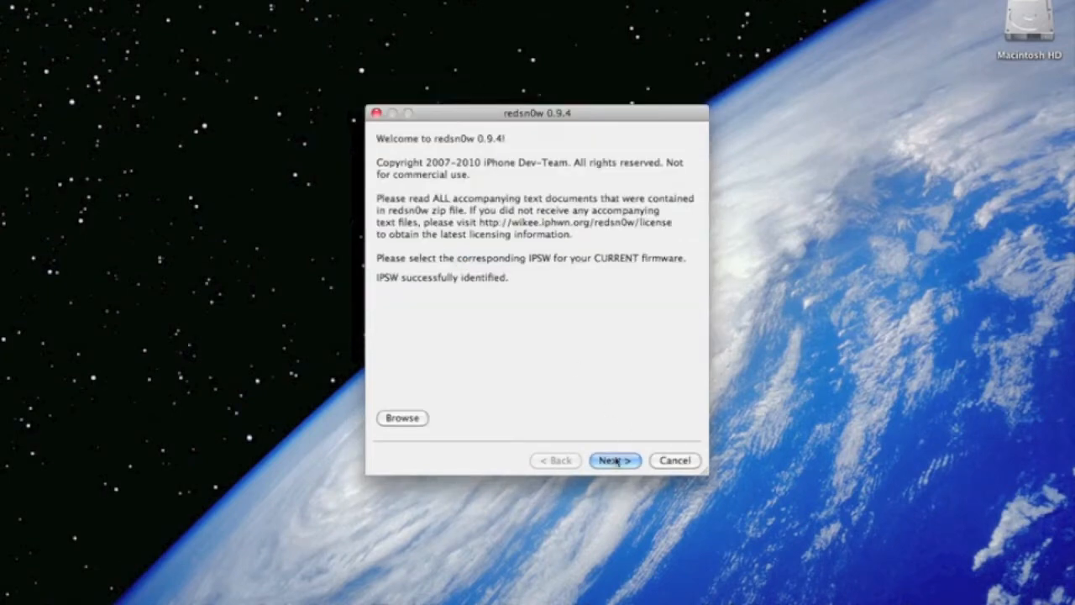
{"action": "left_click", "coordinate": [614, 461]}
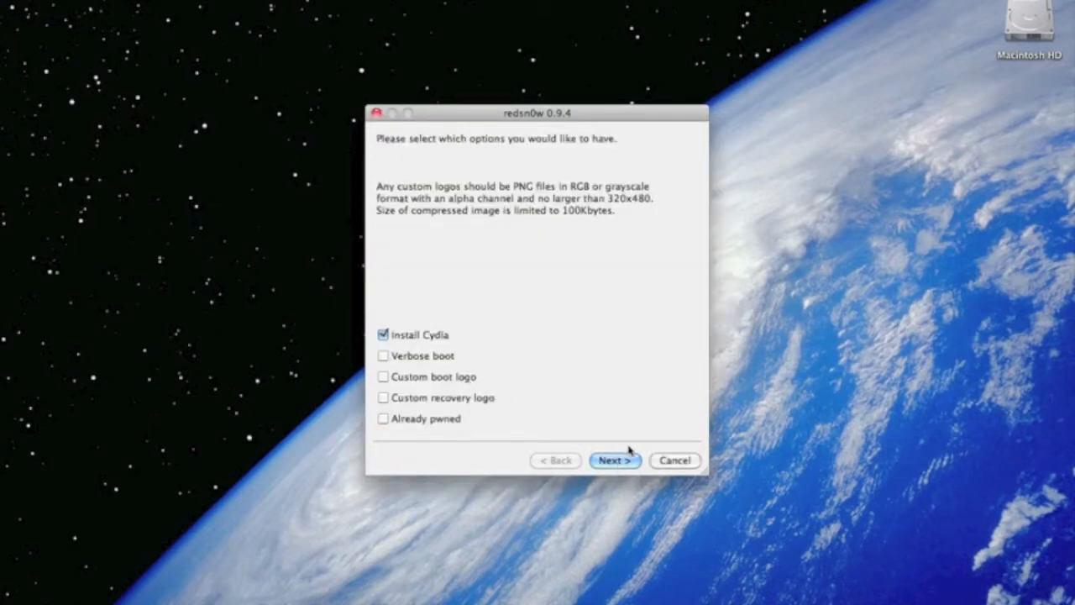
{"action": "left_click", "coordinate": [614, 460]}
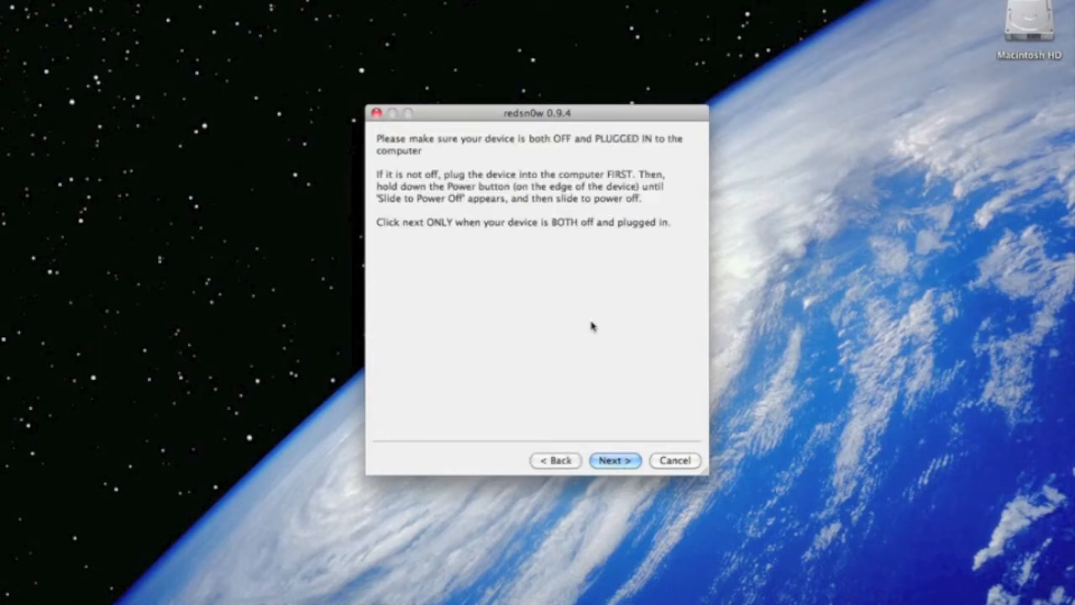
{"action": "mouse_move", "coordinate": [553, 481]}
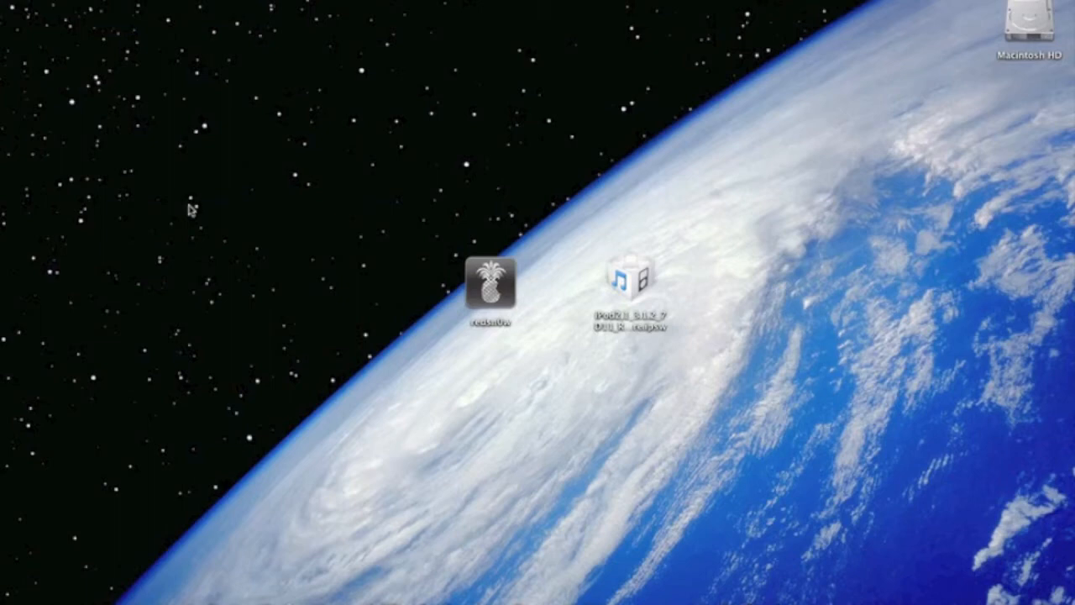
{"action": "mouse_move", "coordinate": [493, 202]}
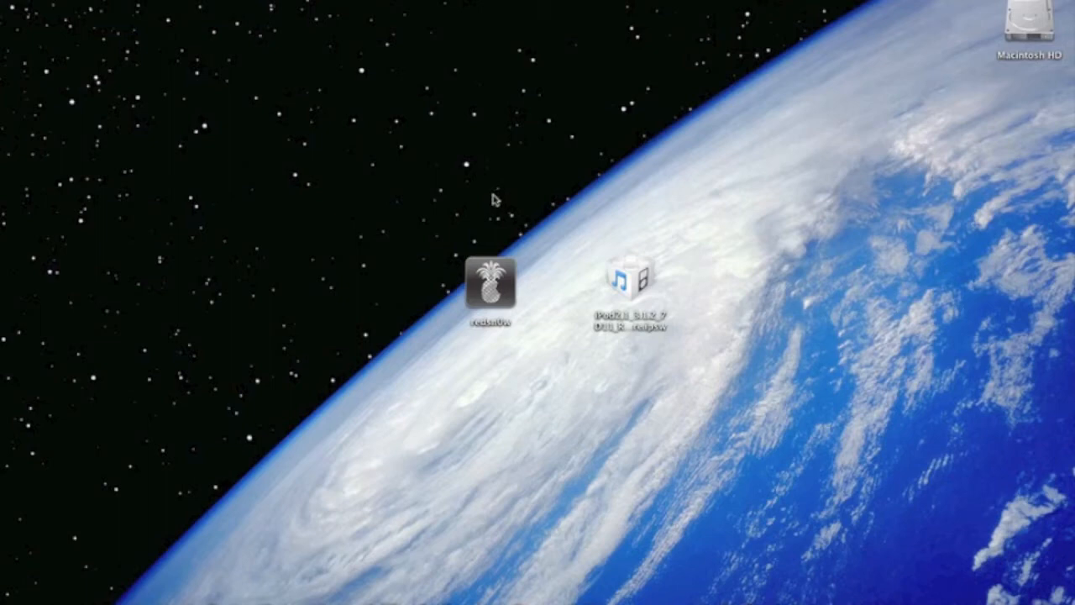
{"action": "mouse_move", "coordinate": [412, 219]}
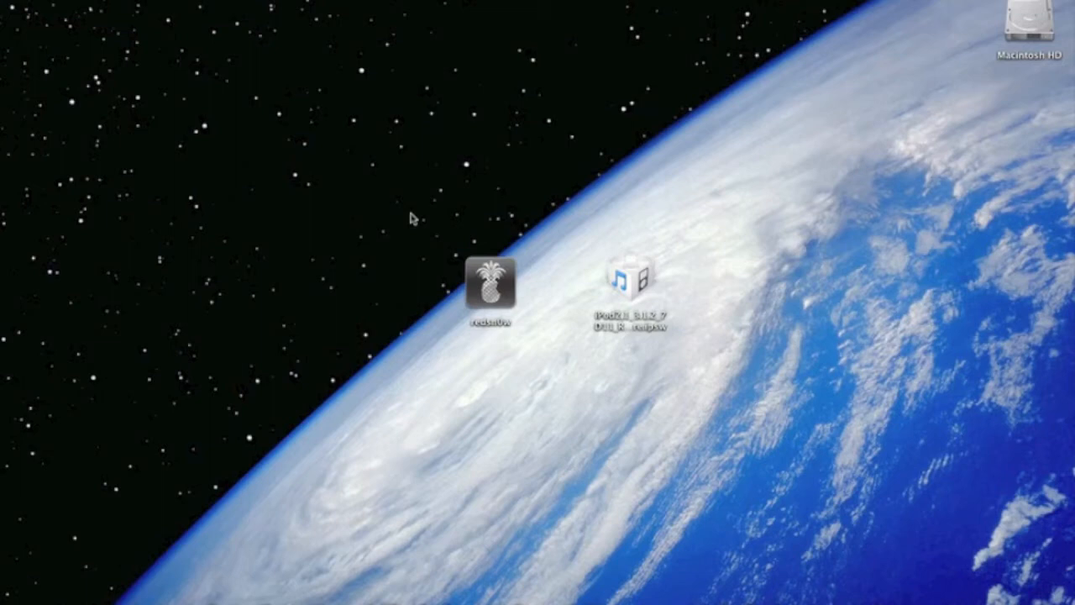
{"action": "mouse_move", "coordinate": [467, 144]}
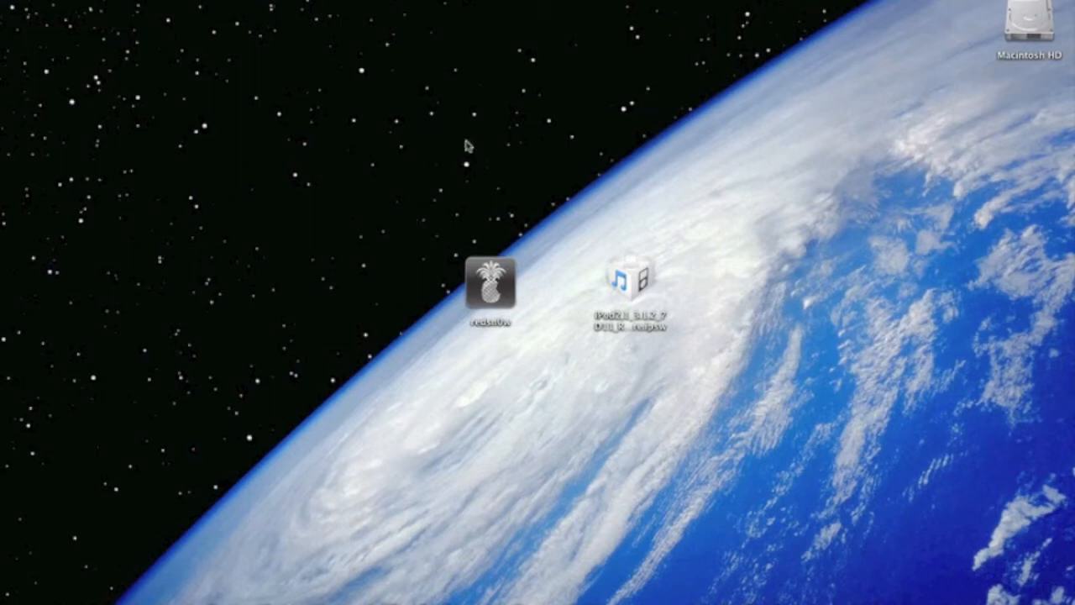
Drag across the screen with Firefox showing the Google homepage.
{"action": "left_click_drag", "start_coordinate": [466, 147], "coordinate": [696, 352]}
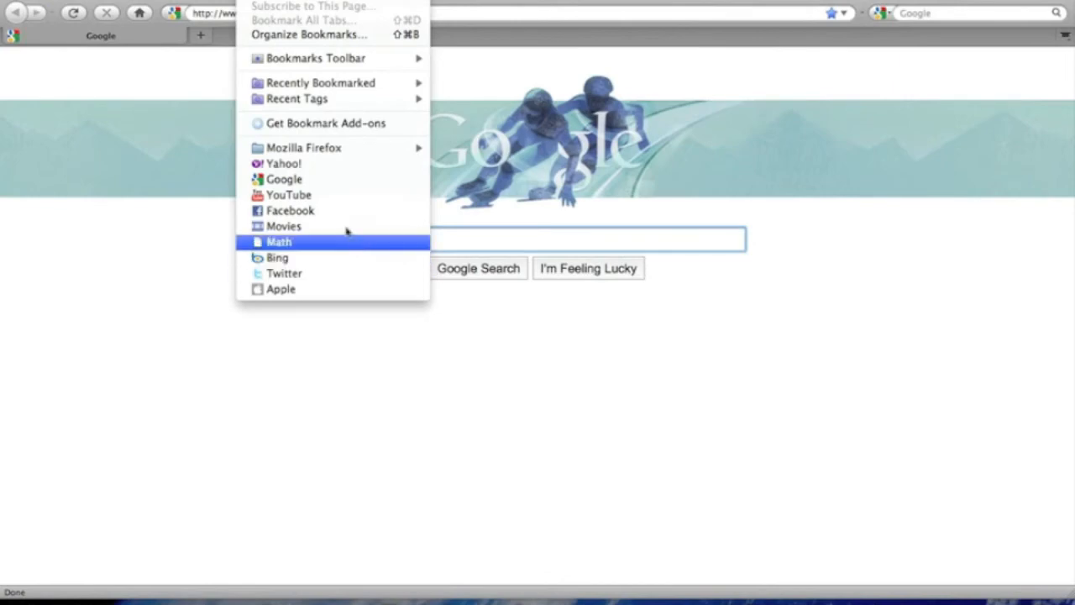
Open YouTube from the bookmarks and go to the channel's Account overview page.
{"action": "left_click", "coordinate": [289, 194]}
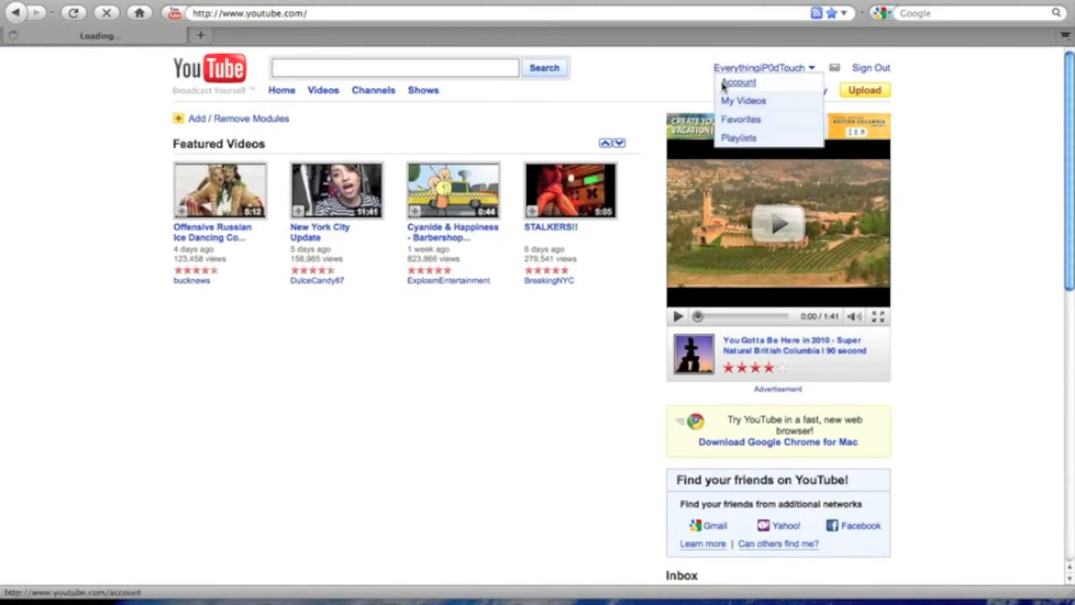
{"action": "left_click", "coordinate": [737, 83]}
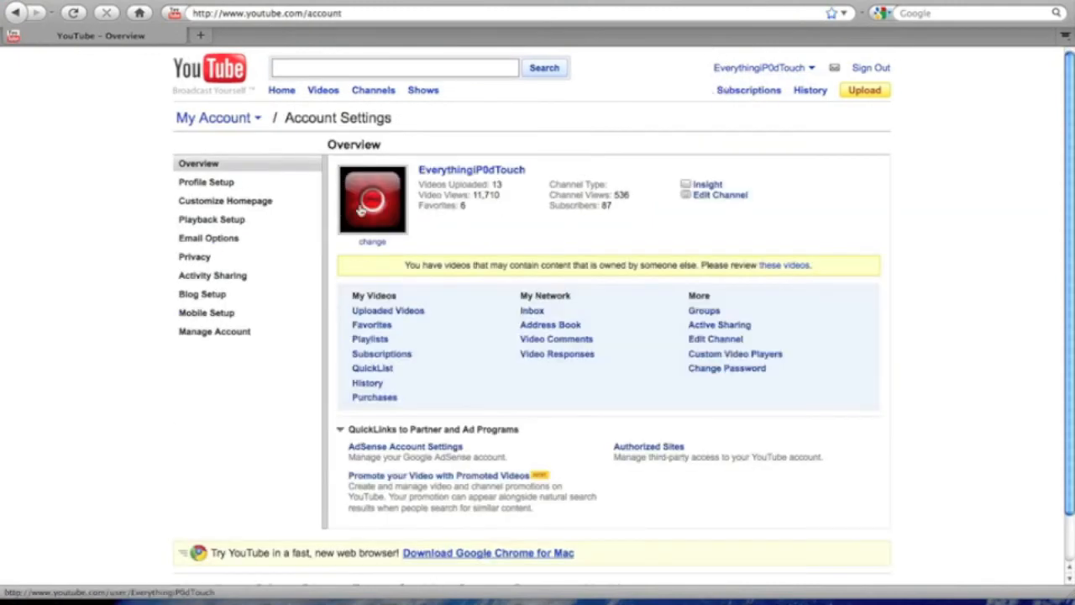
{"action": "mouse_move", "coordinate": [636, 210]}
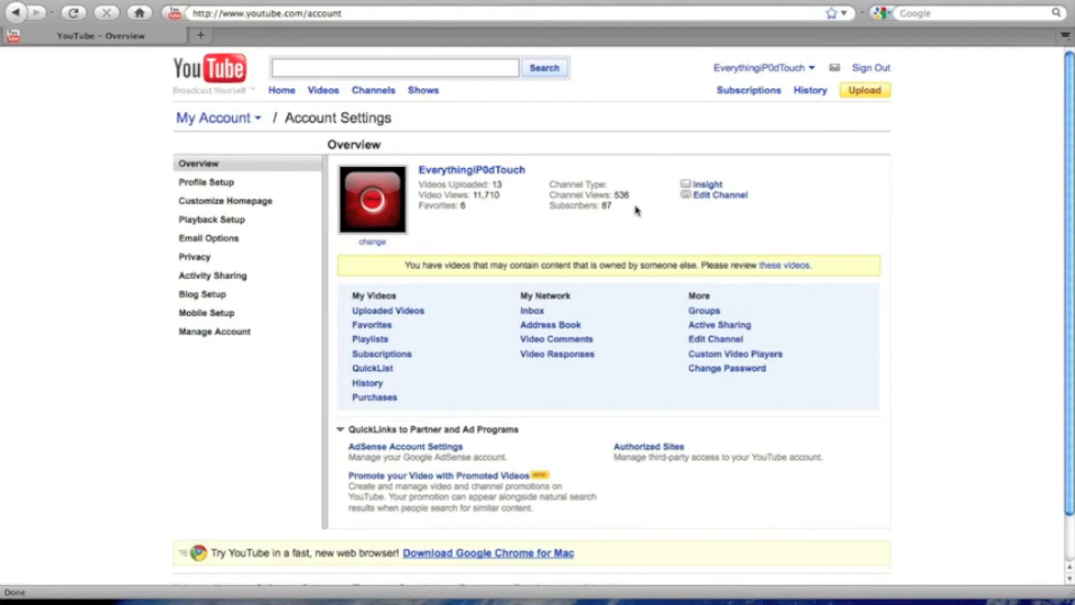
{"action": "mouse_move", "coordinate": [159, 82]}
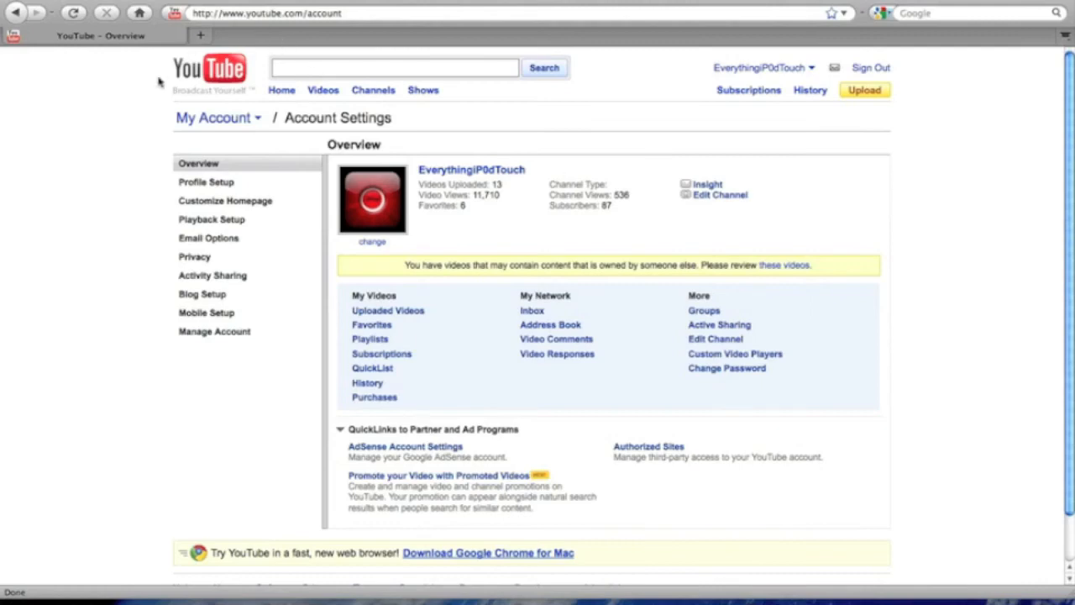
{"action": "mouse_move", "coordinate": [160, 79]}
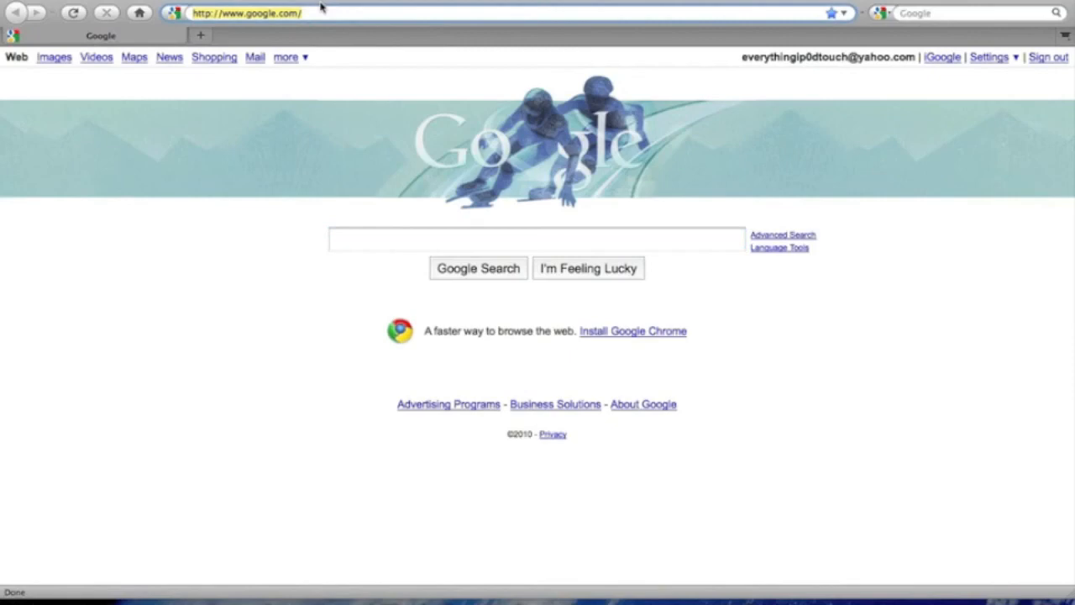
Load the EverythingiP0dTouch website, view its Updates page, then scroll through About Me.
{"action": "type", "text": "everythingip0"}
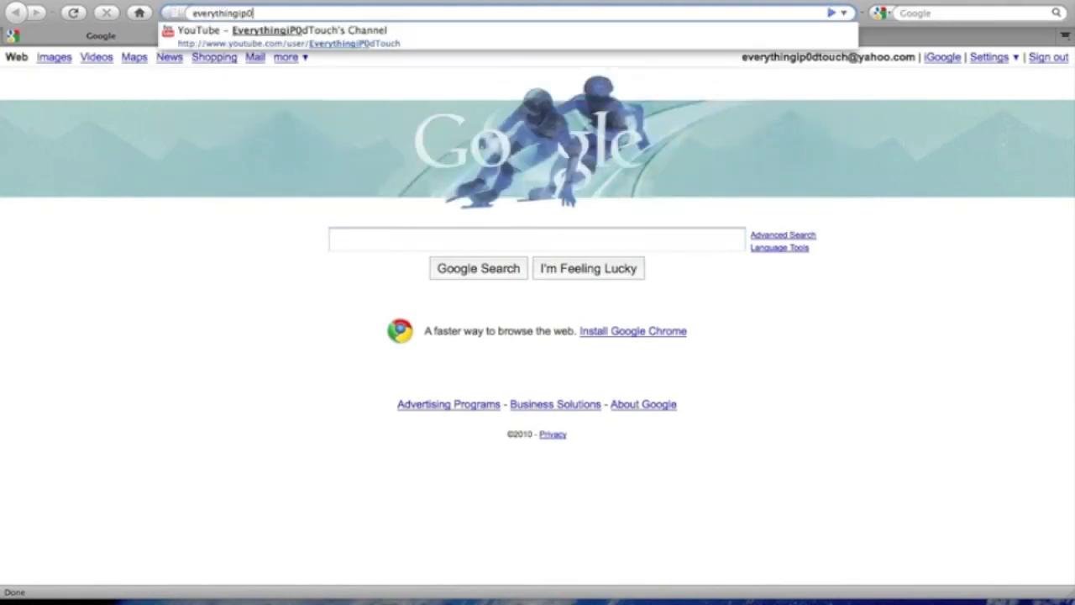
{"action": "type", "text": "dtouch.tk/"}
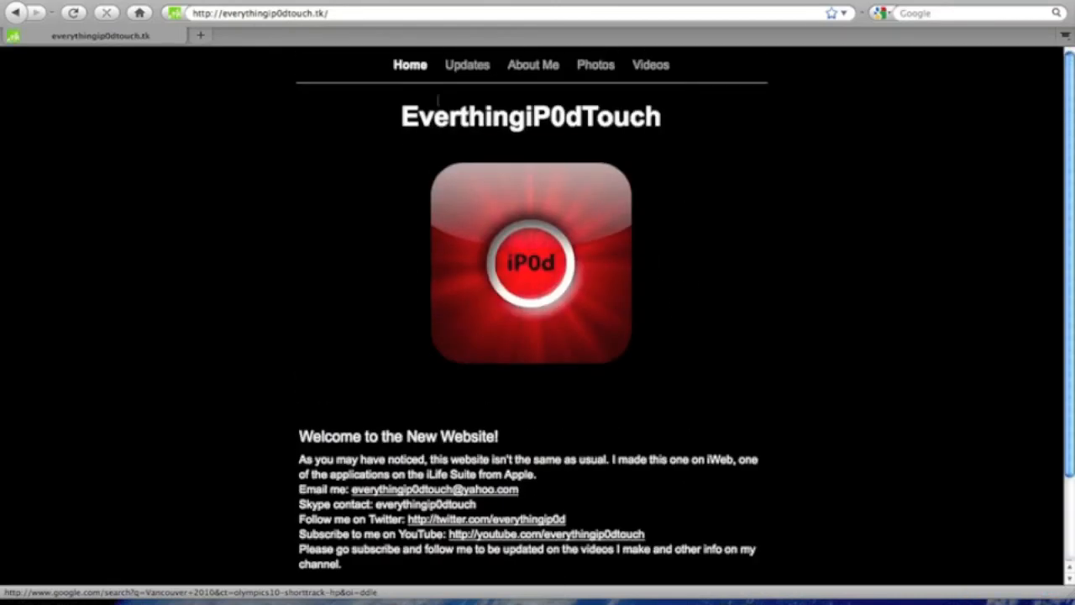
{"action": "left_click", "coordinate": [467, 64]}
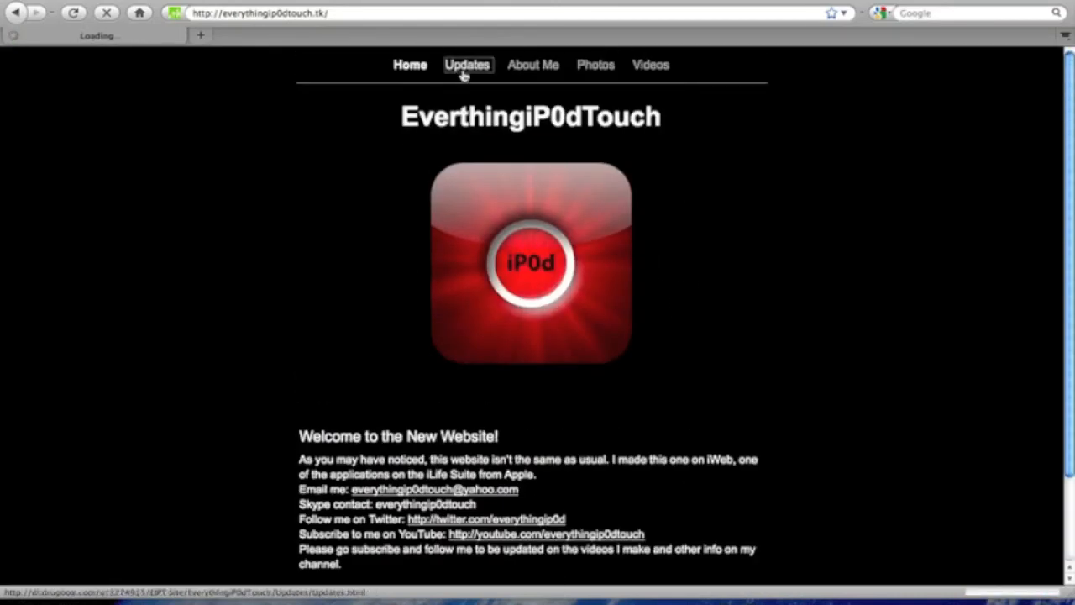
{"action": "left_click", "coordinate": [467, 64]}
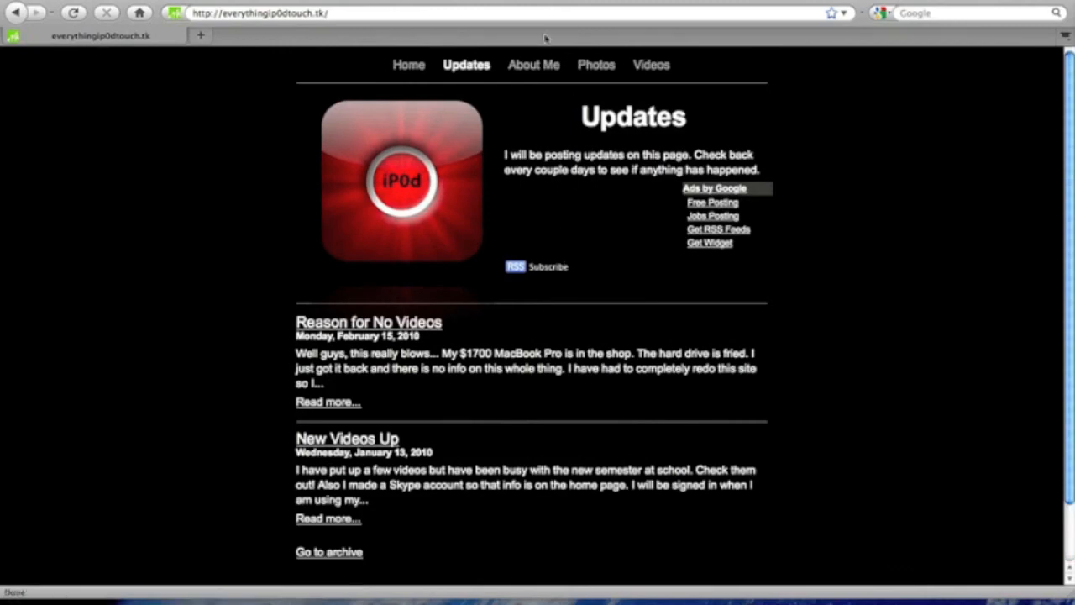
{"action": "left_click", "coordinate": [533, 65]}
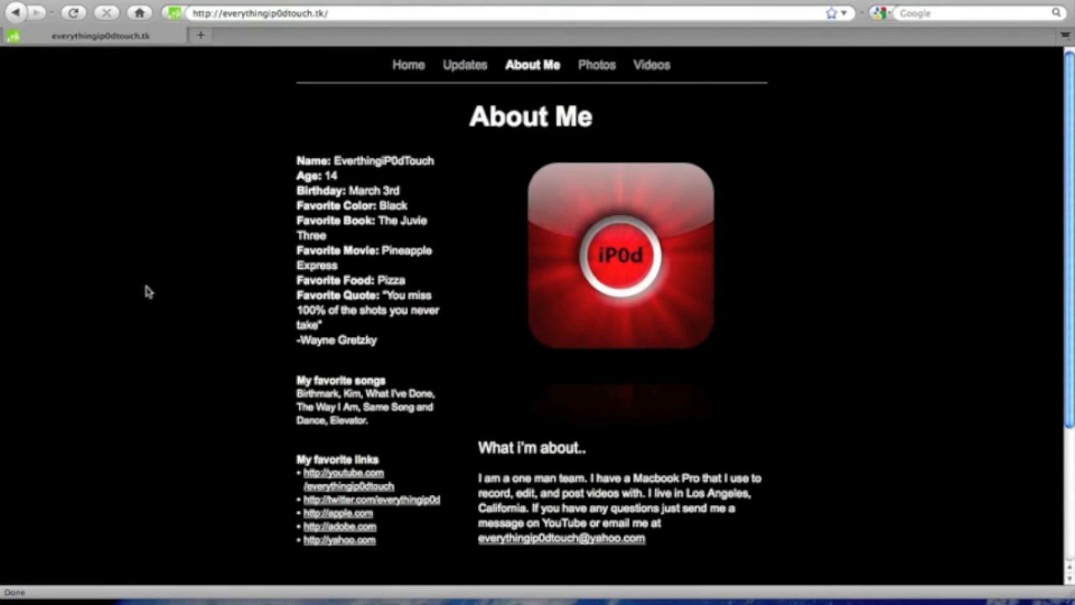
{"action": "mouse_move", "coordinate": [215, 194]}
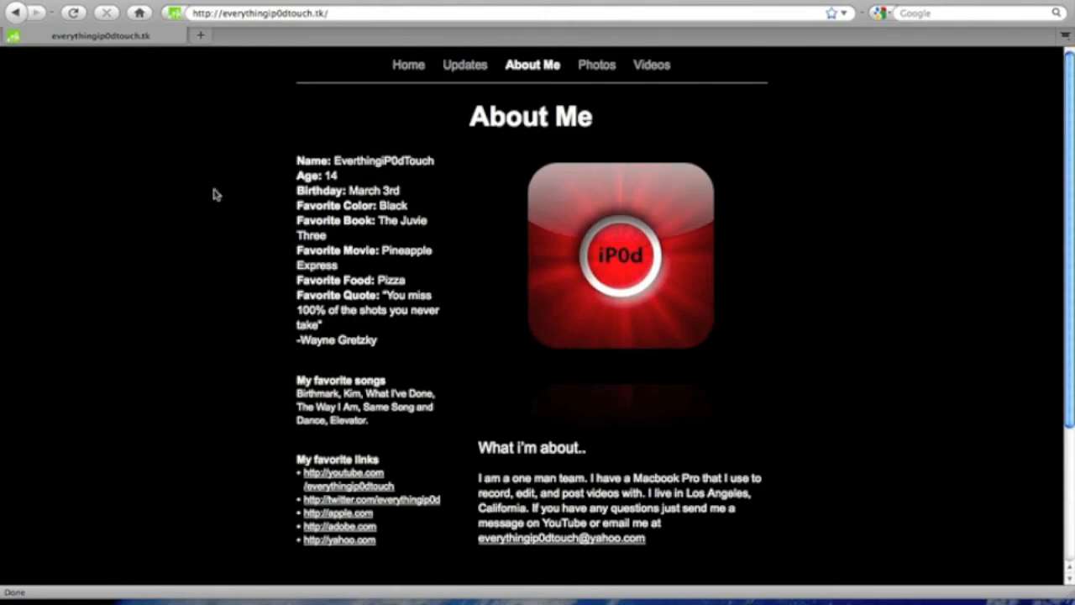
{"action": "scroll", "scroll_direction": "down", "scroll_amount": 3}
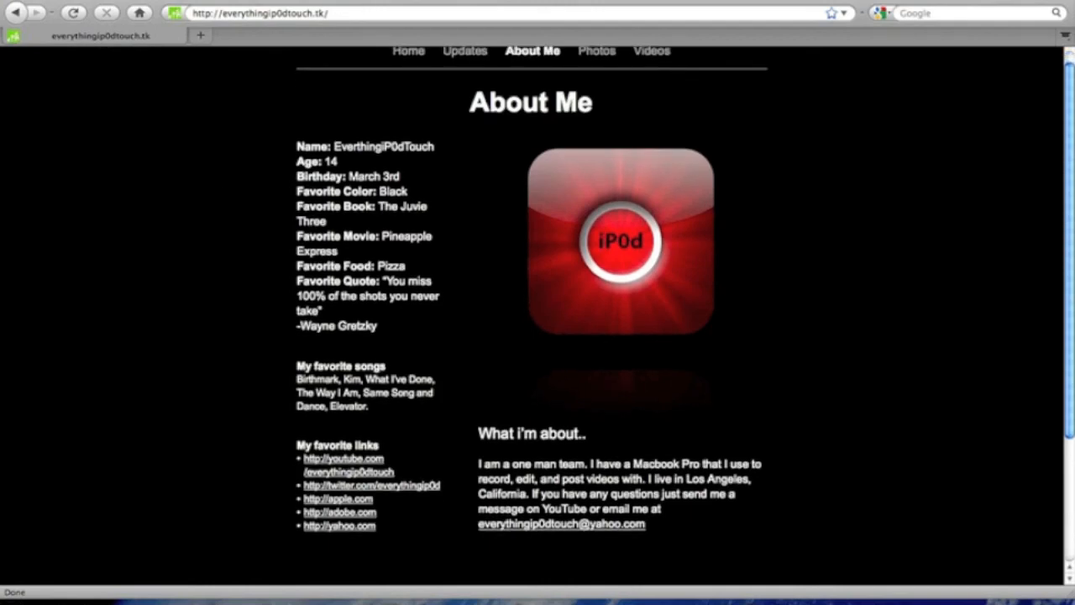
{"action": "mouse_move", "coordinate": [75, 336]}
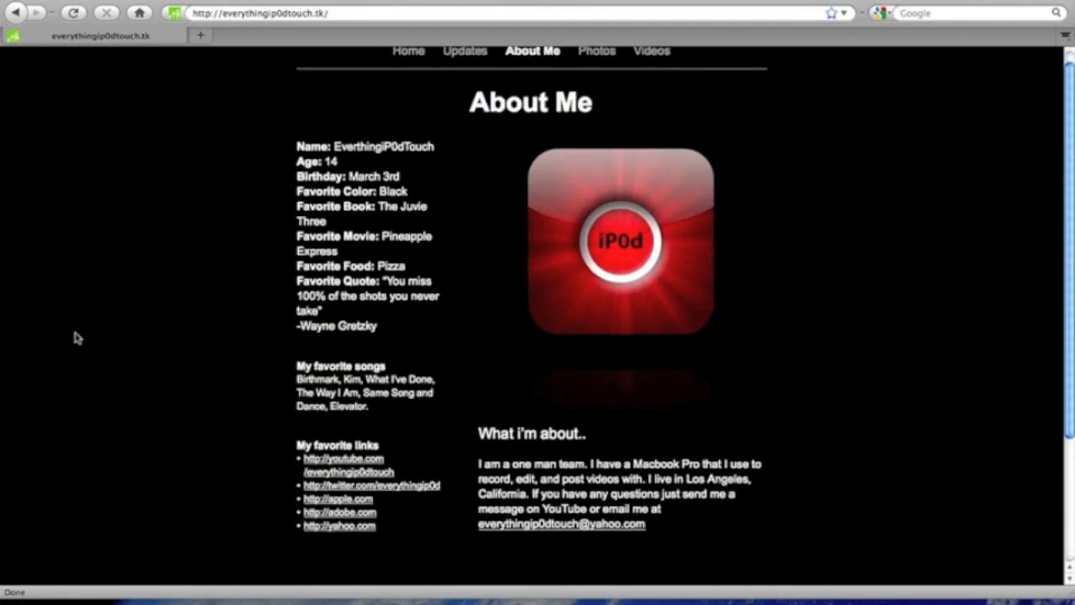